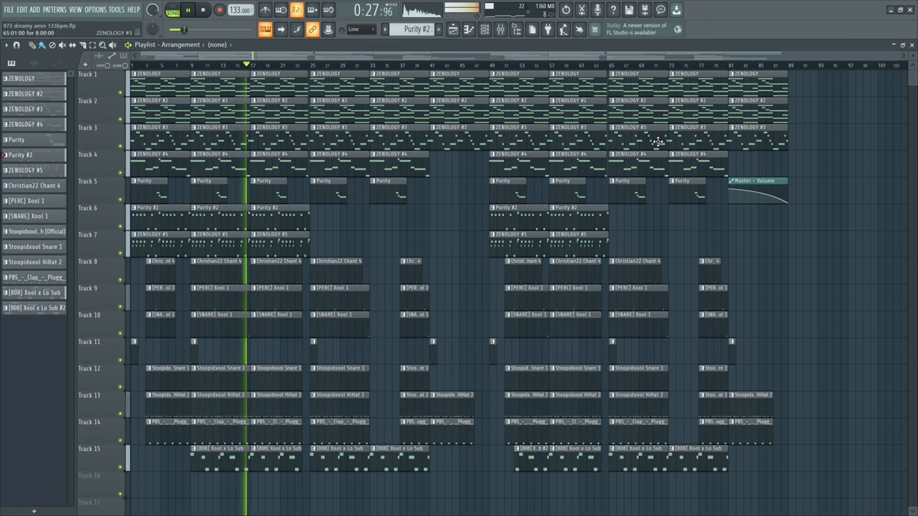
Open the ZENOLOGY chord pattern from the playlist in the piano roll
{"action": "left_click", "coordinate": [203, 9]}
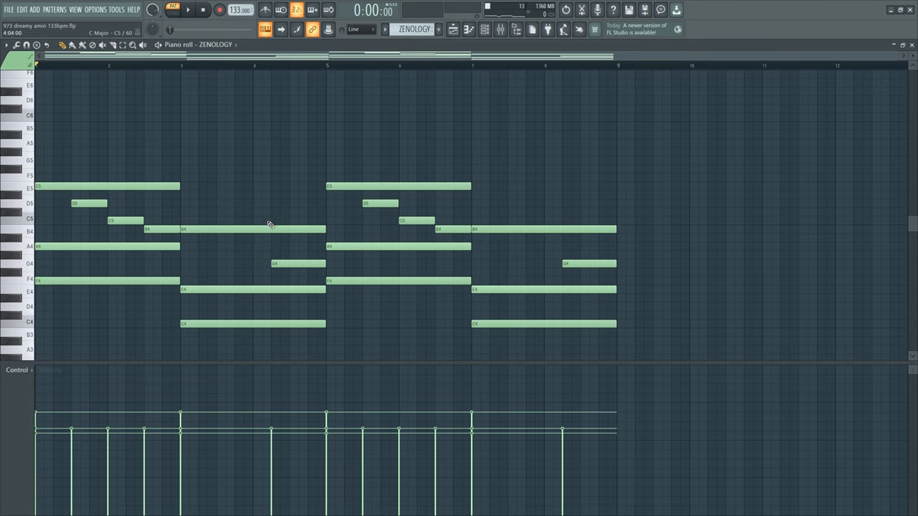
{"action": "left_click", "coordinate": [188, 9]}
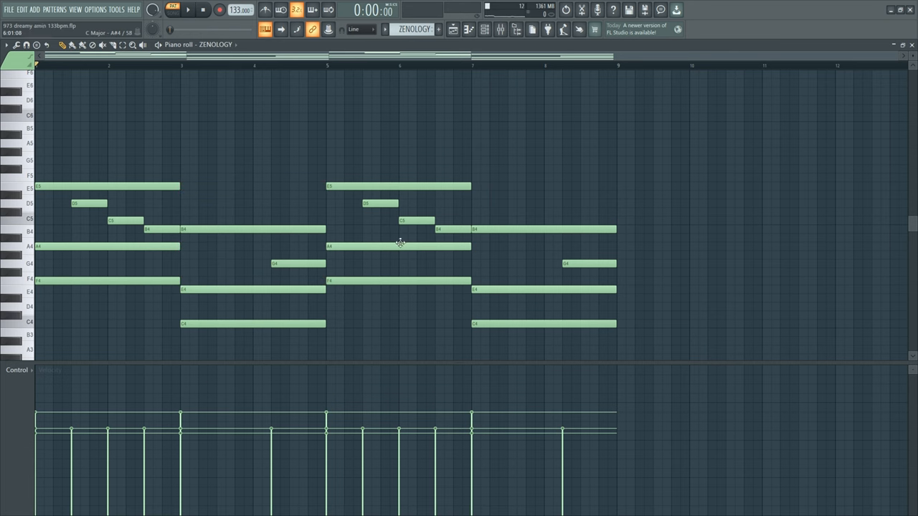
{"action": "left_click_drag", "start_coordinate": [93, 108], "coordinate": [642, 344]}
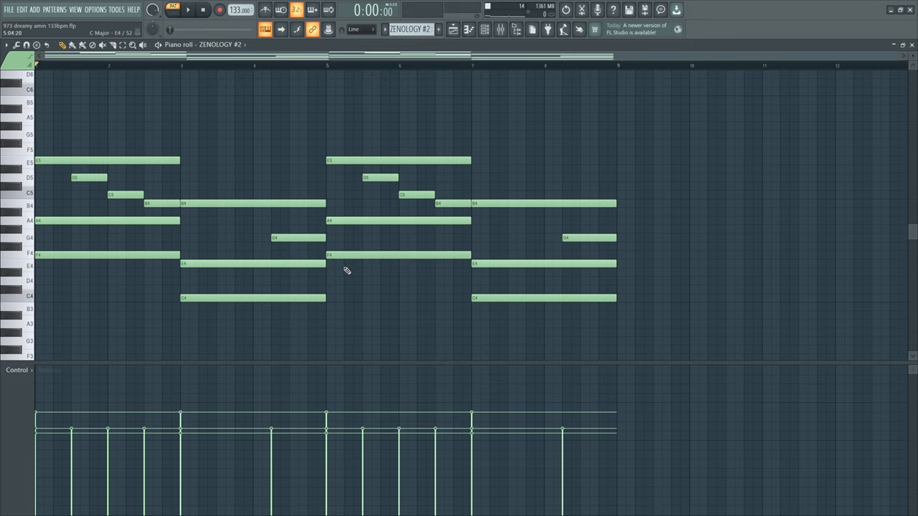
{"action": "mouse_move", "coordinate": [303, 268]}
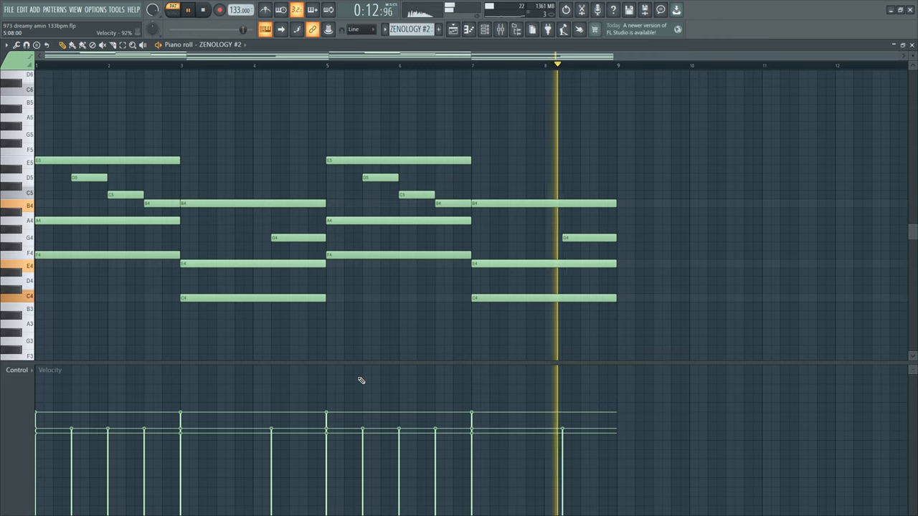
Audition the ZENOLOGY #2 chords, then show the ZENOLOGY #3 lead melody
{"action": "left_click", "coordinate": [202, 9]}
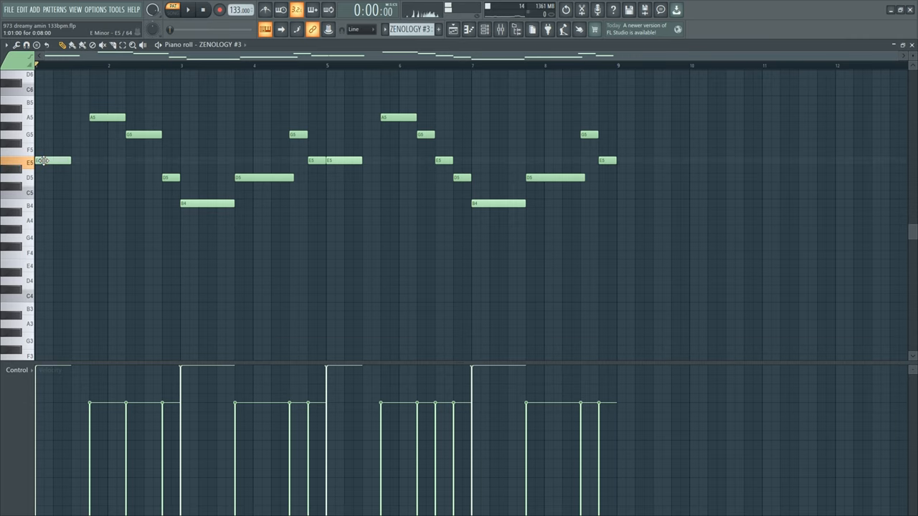
{"action": "scroll", "scroll_direction": "down", "scroll_amount": 3}
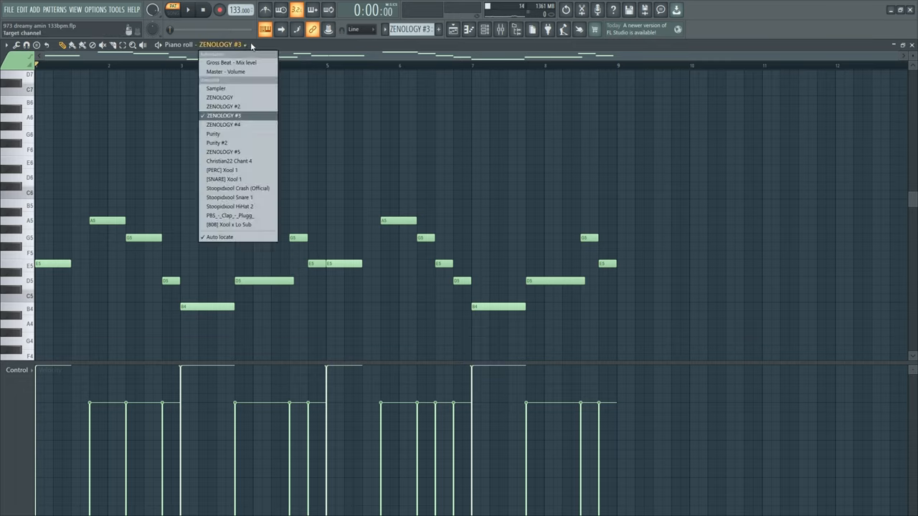
{"action": "left_click", "coordinate": [223, 116]}
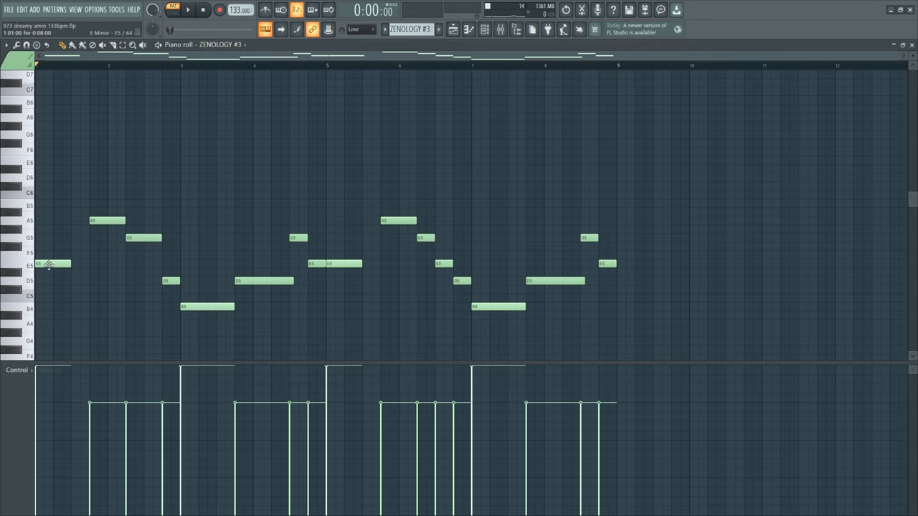
{"action": "mouse_move", "coordinate": [221, 266]}
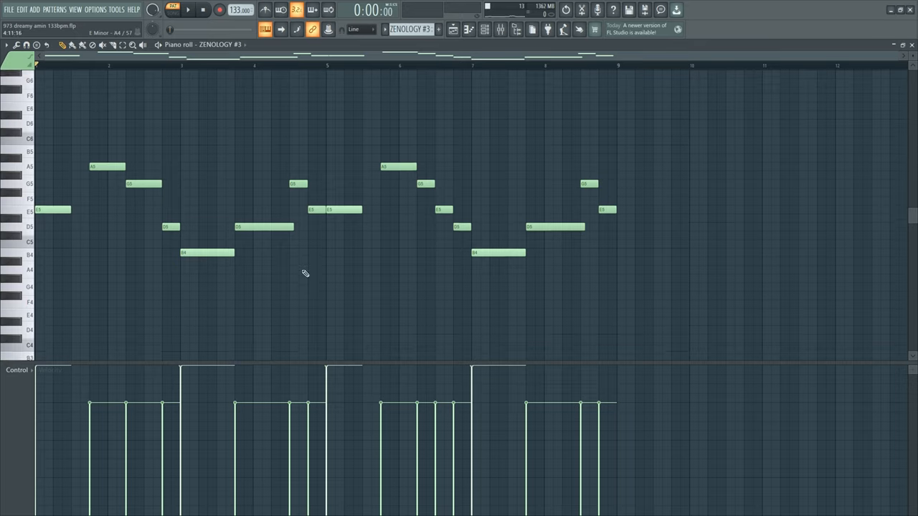
{"action": "left_click", "coordinate": [187, 9]}
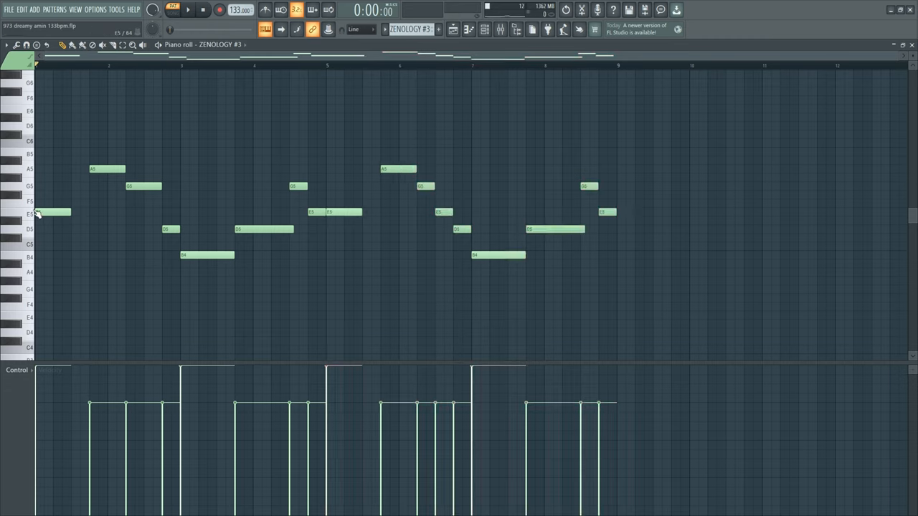
Select the first E5 note and add the B4 note in ZENOLOGY #3
{"action": "left_click", "coordinate": [53, 212]}
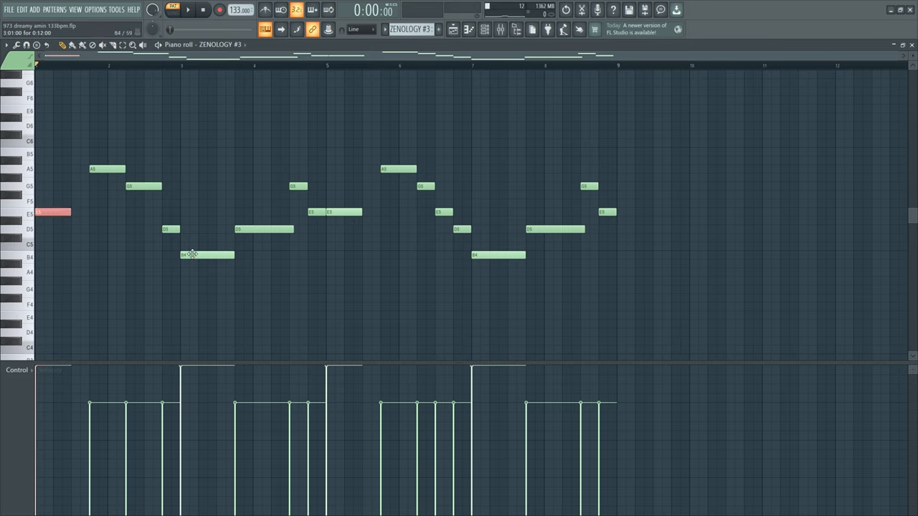
{"action": "left_click", "coordinate": [206, 255]}
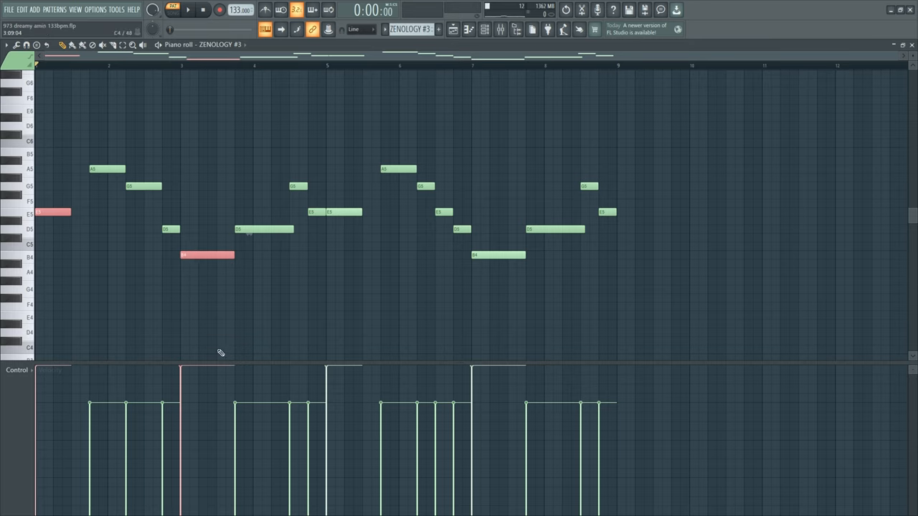
{"action": "mouse_move", "coordinate": [217, 288]}
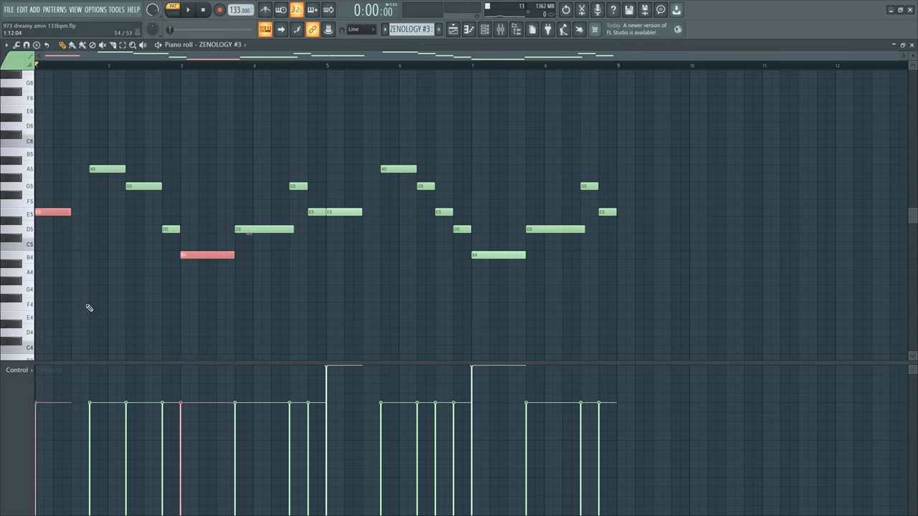
{"action": "mouse_move", "coordinate": [401, 294]}
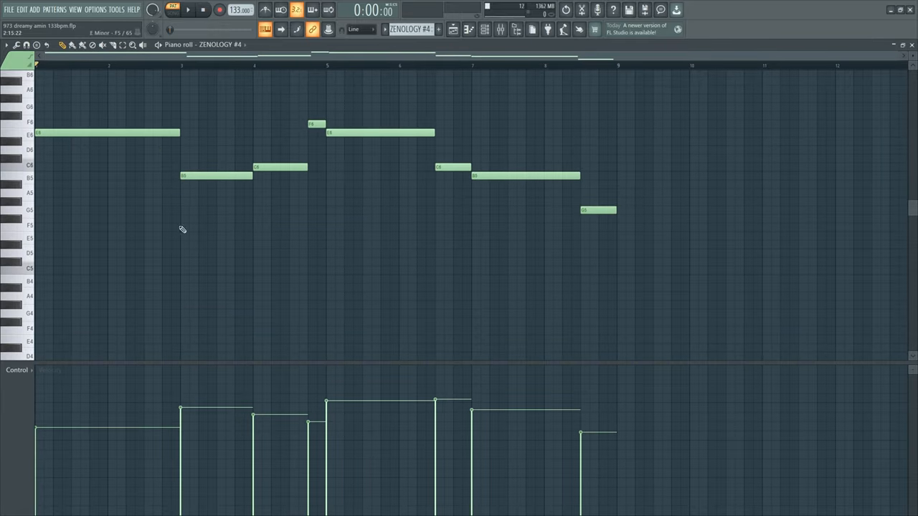
Scroll the piano roll and move on to the Purity G6–F6–E6 phrase
{"action": "scroll", "scroll_direction": "down", "scroll_amount": 3}
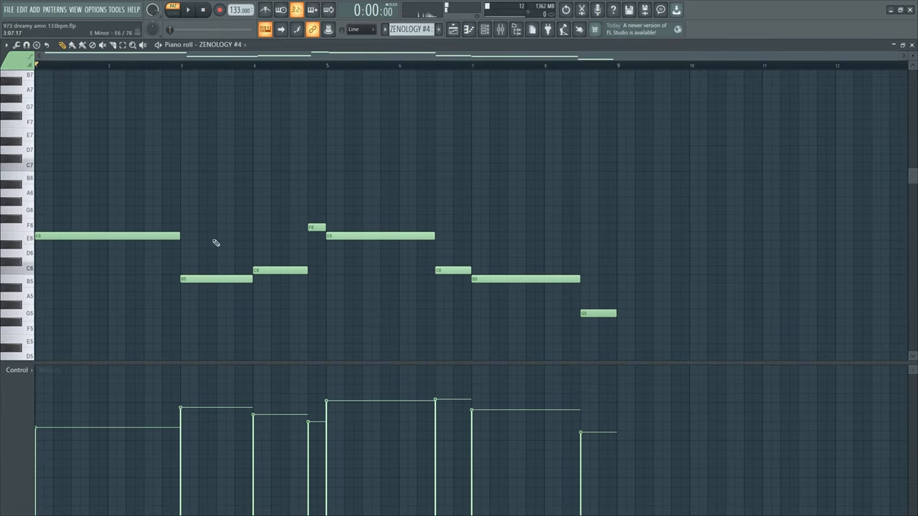
{"action": "left_click", "coordinate": [188, 9]}
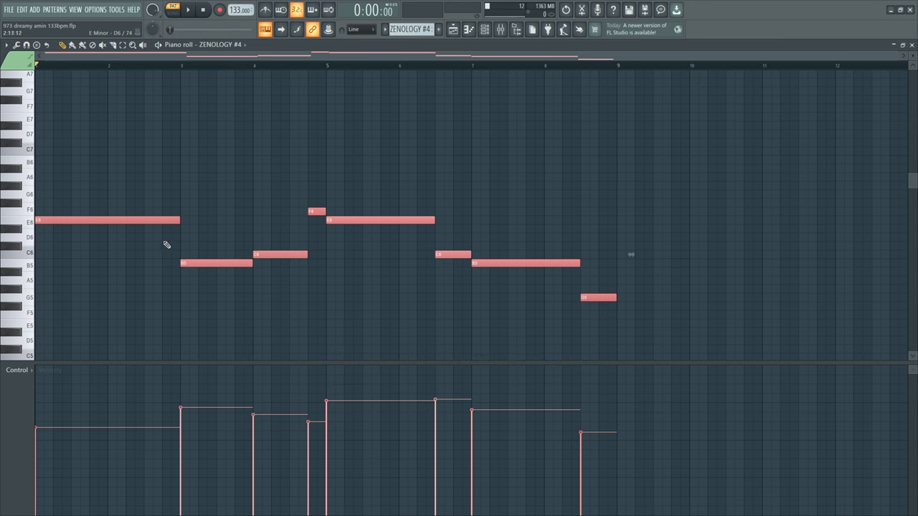
{"action": "left_click", "coordinate": [452, 30]}
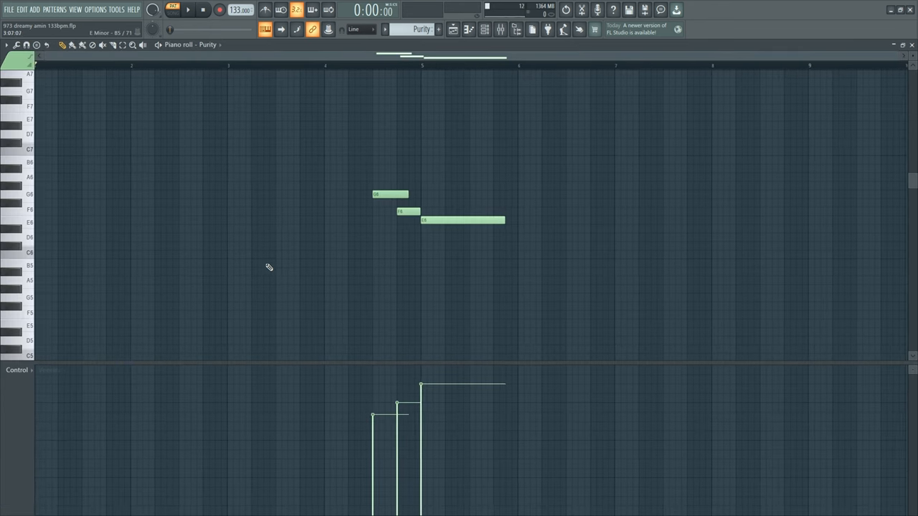
Play the Purity melody, then switch the piano roll to Purity #2
{"action": "left_click", "coordinate": [188, 10]}
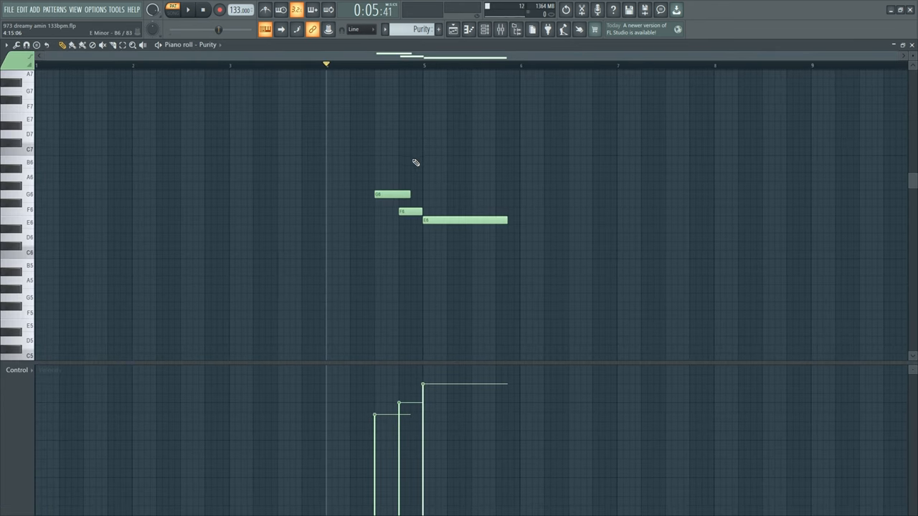
{"action": "left_click", "coordinate": [188, 9]}
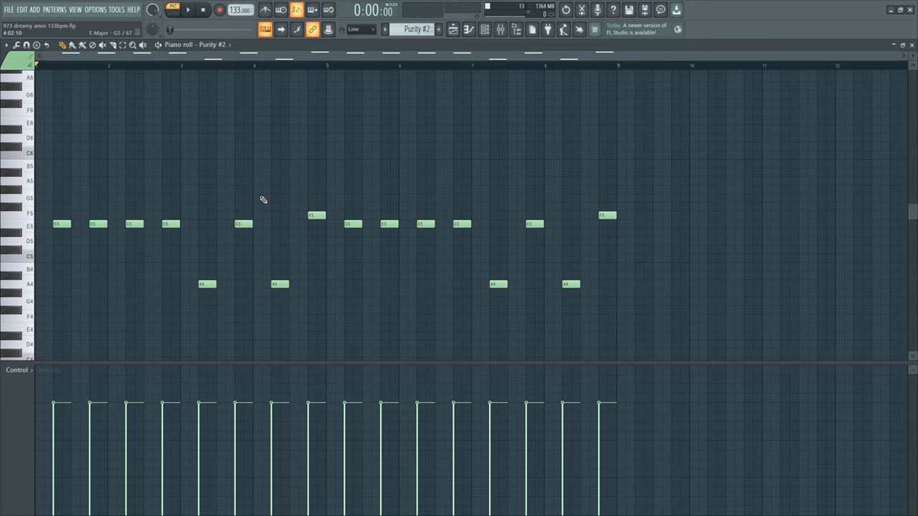
Return to the playlist and play the arrangement with only tracks 1–7 audible
{"action": "left_click", "coordinate": [188, 9]}
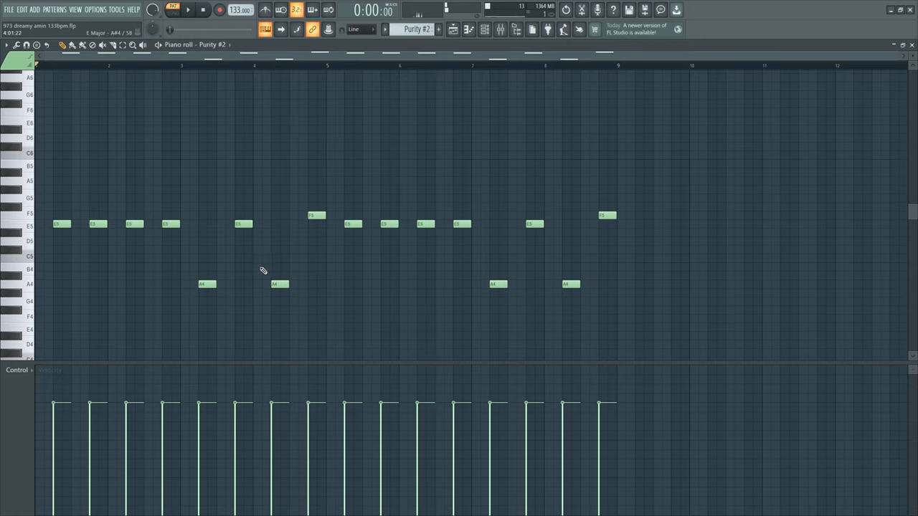
{"action": "left_click_drag", "start_coordinate": [61, 188], "coordinate": [330, 323]}
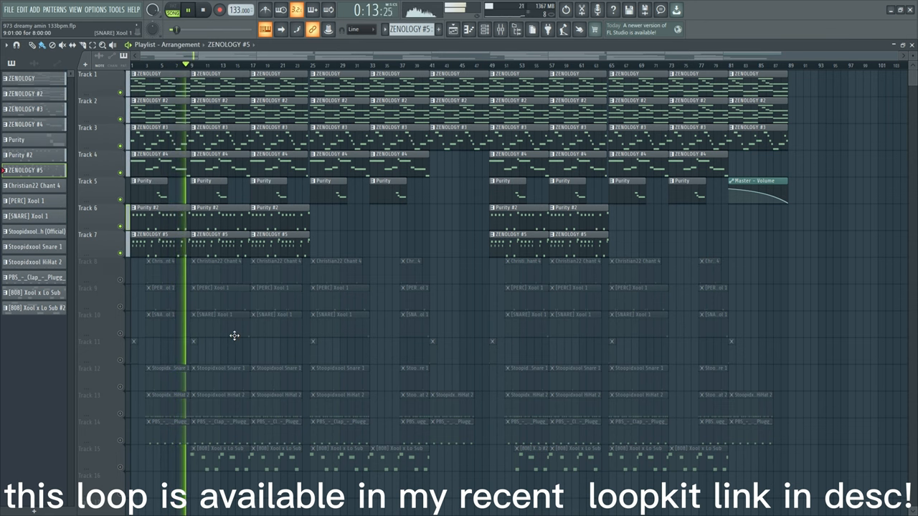
Stop song playback, leaving Purity #2 as the current pattern
{"action": "left_click", "coordinate": [203, 10]}
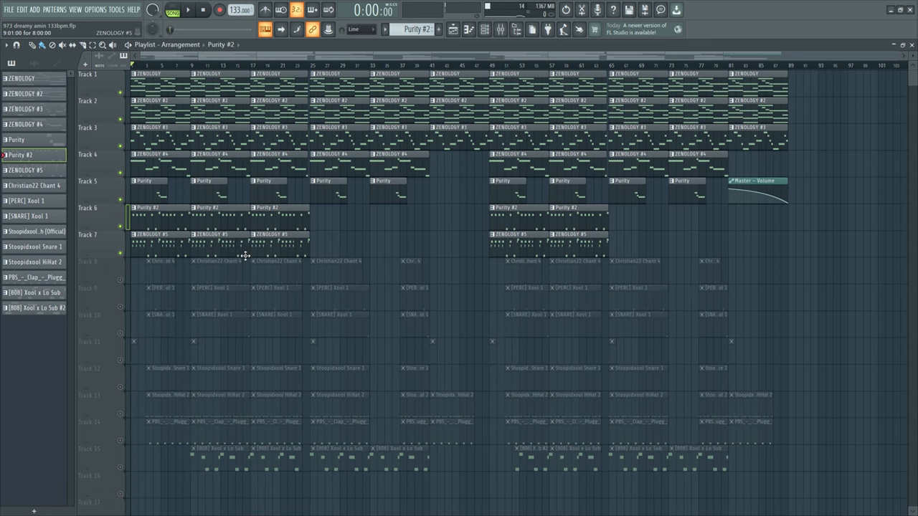
{"action": "mouse_move", "coordinate": [364, 259]}
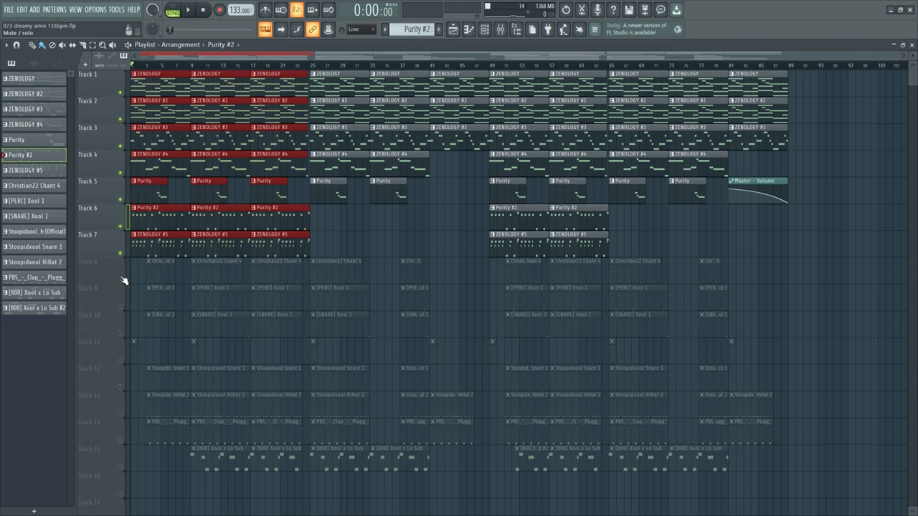
Bring up the [808] Xool x Lo Sub bass pattern and play it
{"action": "scroll", "scroll_direction": "down", "scroll_amount": 3}
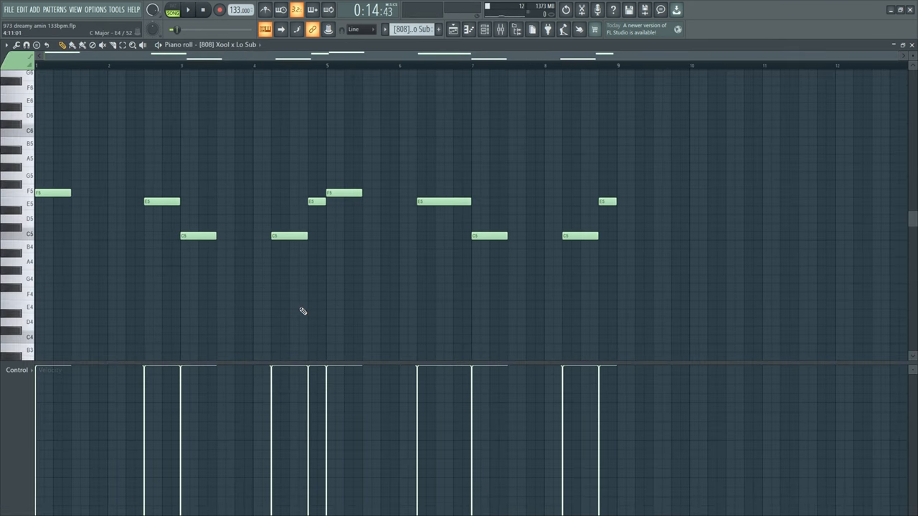
Show the Stoopidxool HiHat 2 C5 hi-hat rhythm in the piano roll
{"action": "left_click", "coordinate": [52, 192]}
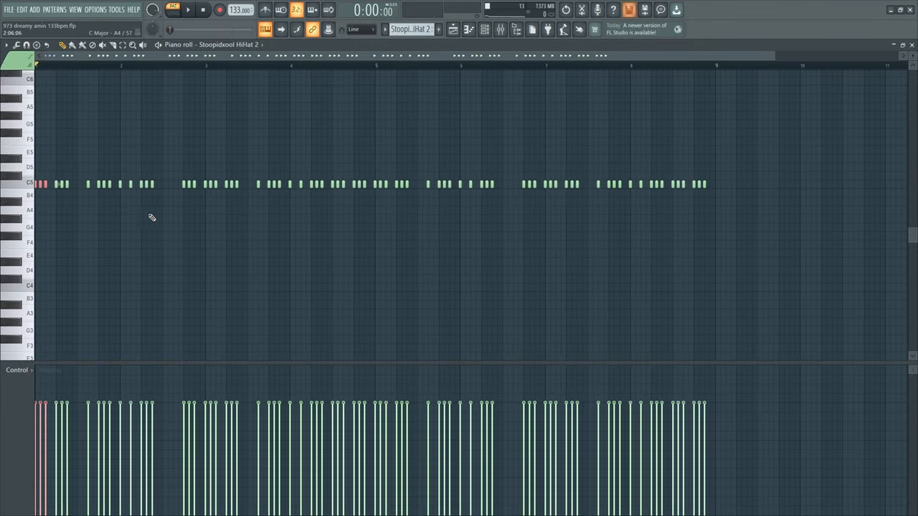
Open the mixer to view the Master EQ, compressor and soft clipper
{"action": "scroll", "scroll_direction": "down", "scroll_amount": 3}
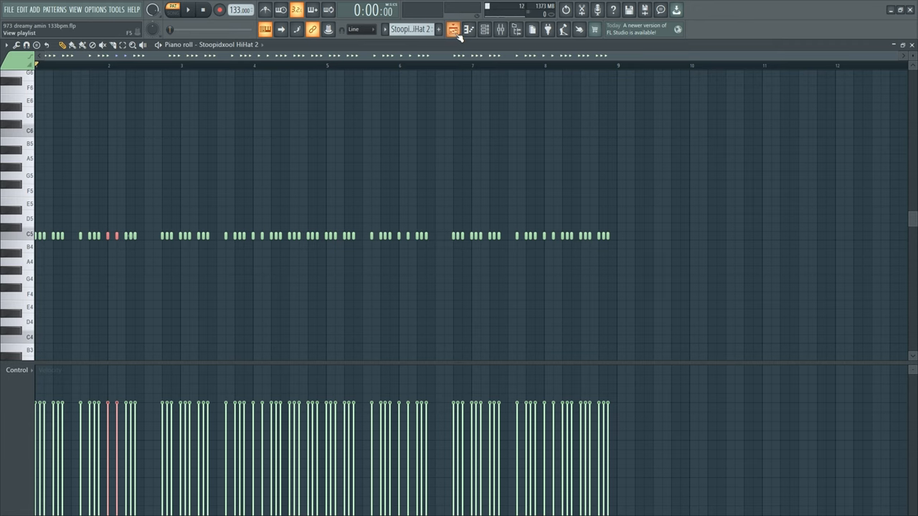
{"action": "left_click", "coordinate": [452, 29]}
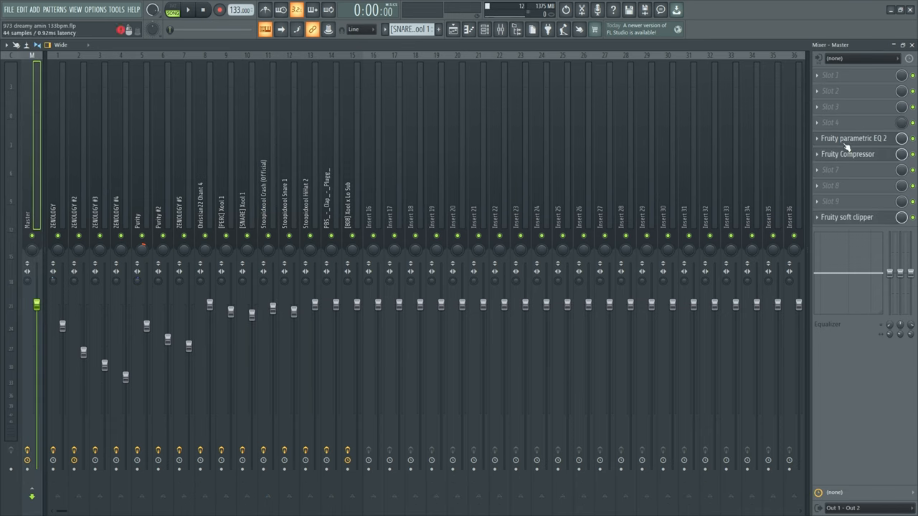
Open the Master channel's Fruity Compressor, showing −5 dB threshold, 3.2:1 ratio, 3 dB gain
{"action": "left_click", "coordinate": [854, 138]}
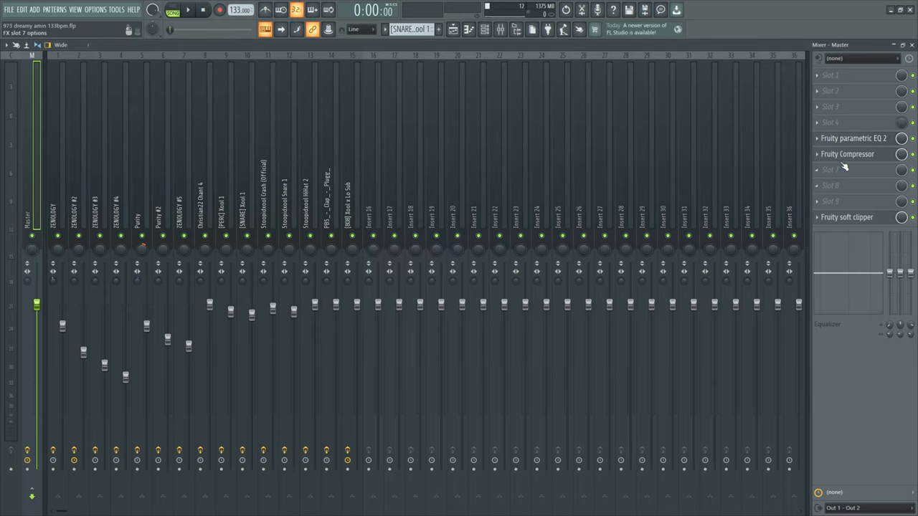
{"action": "left_click", "coordinate": [847, 154]}
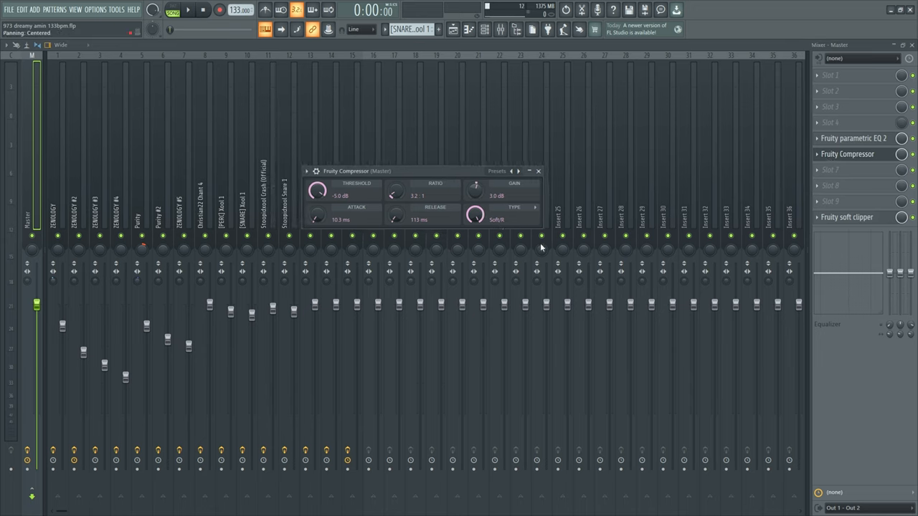
{"action": "mouse_move", "coordinate": [642, 272]}
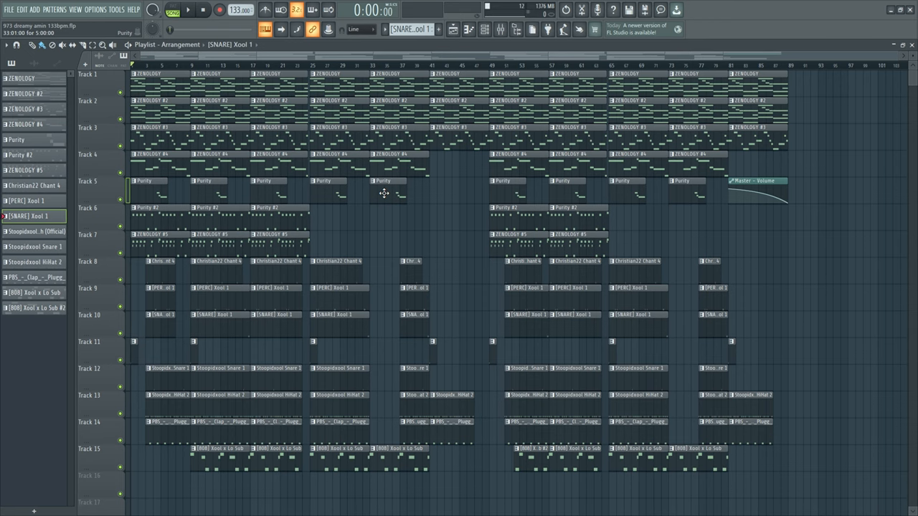
Select the Purity clip on playlist track 5 near bar 37 as the current pattern
{"action": "left_click", "coordinate": [387, 180]}
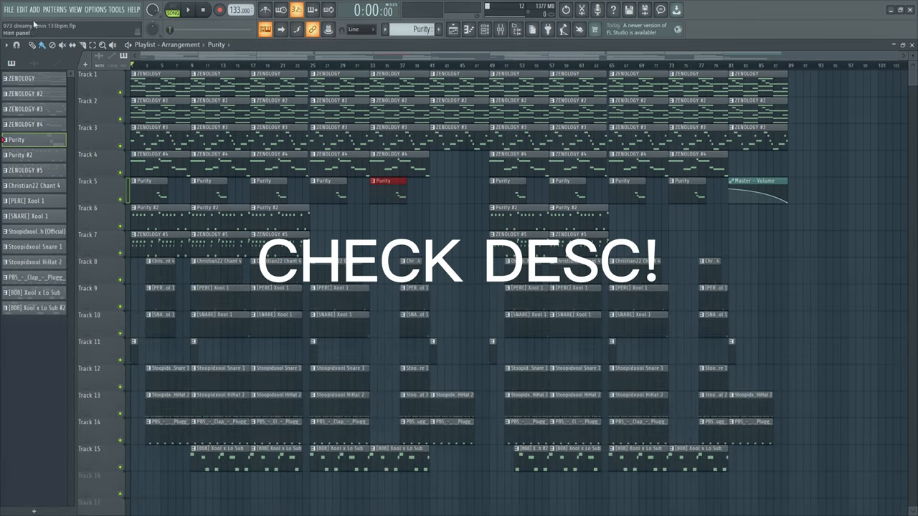